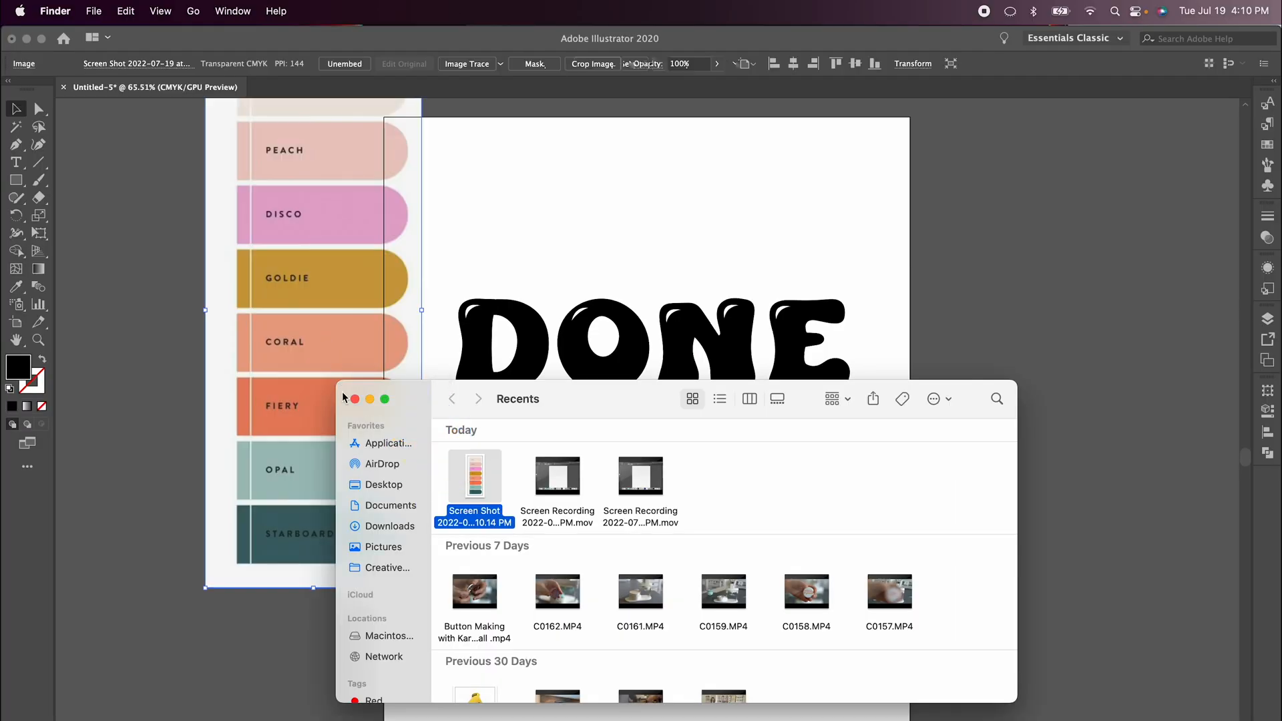
Switch back to the lettering document and deselect the palette screenshot beside the artboard
{"action": "left_click", "coordinate": [355, 400]}
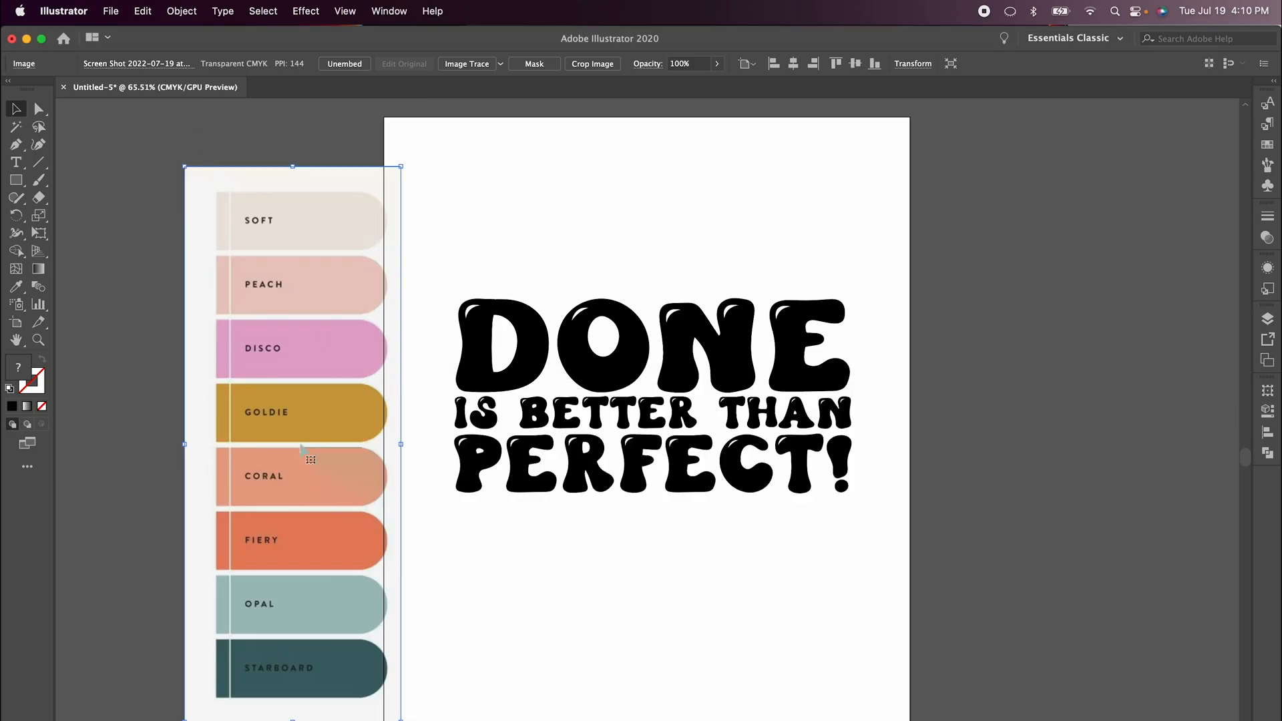
{"action": "left_click", "coordinate": [501, 257]}
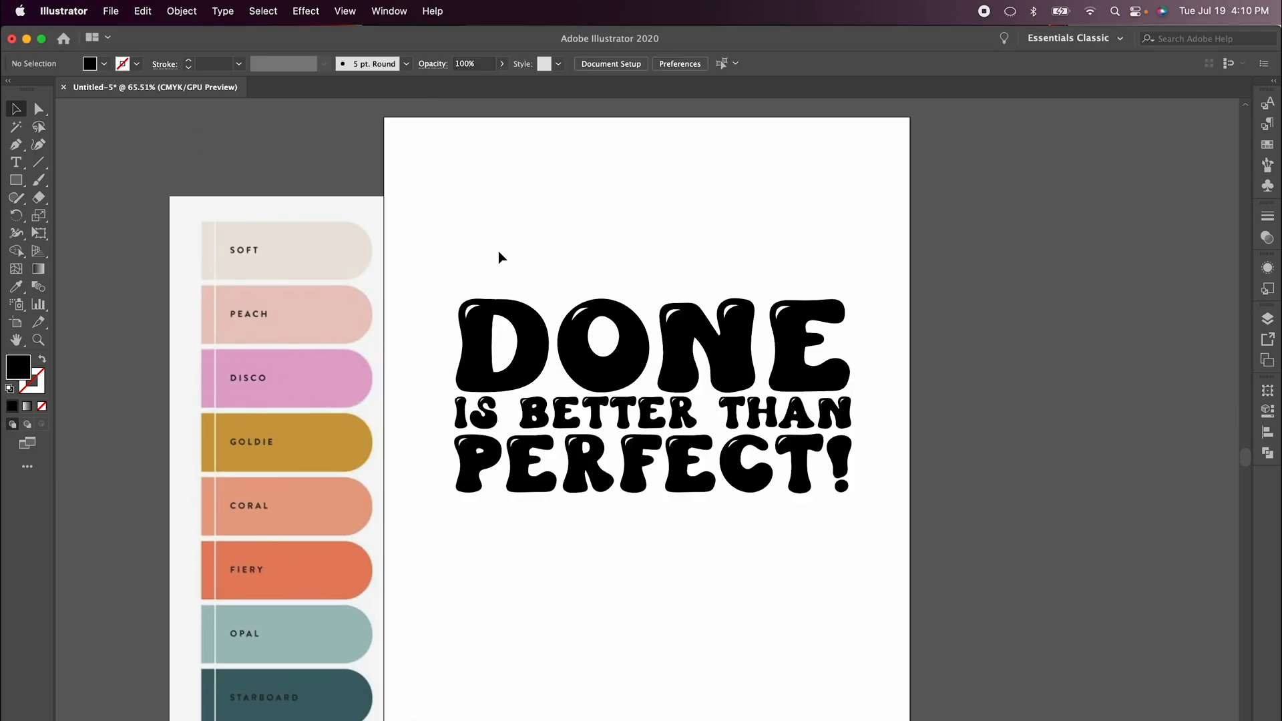
{"action": "mouse_move", "coordinate": [481, 390]}
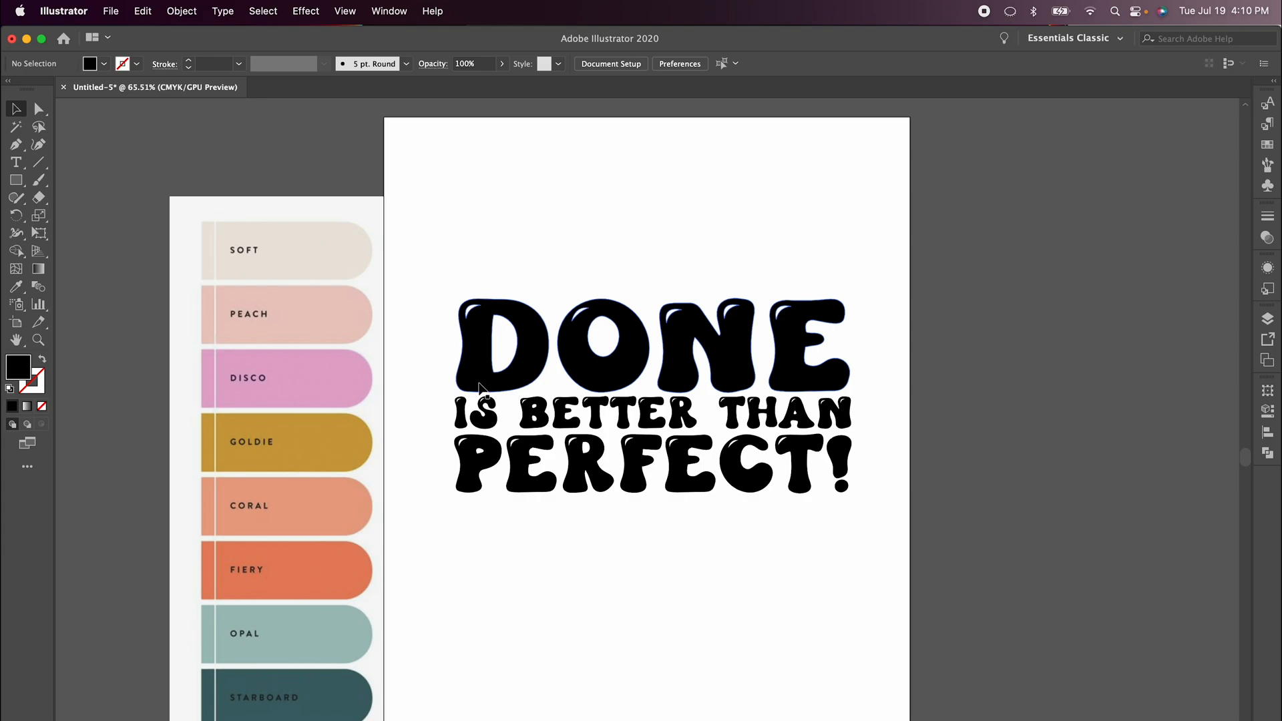